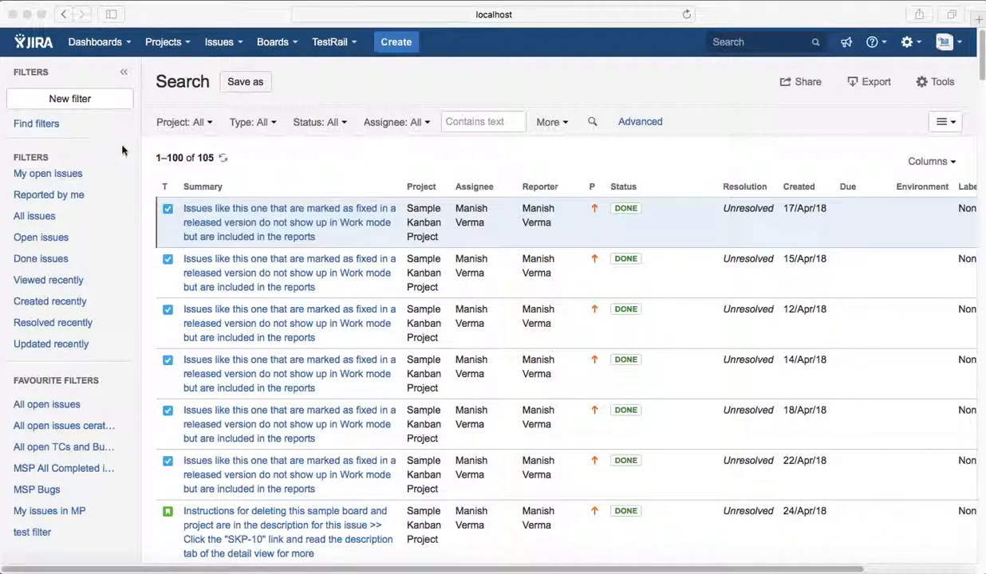
Filter the issue search to Moomba Project and open the Status filter dropdown.
click(184, 121)
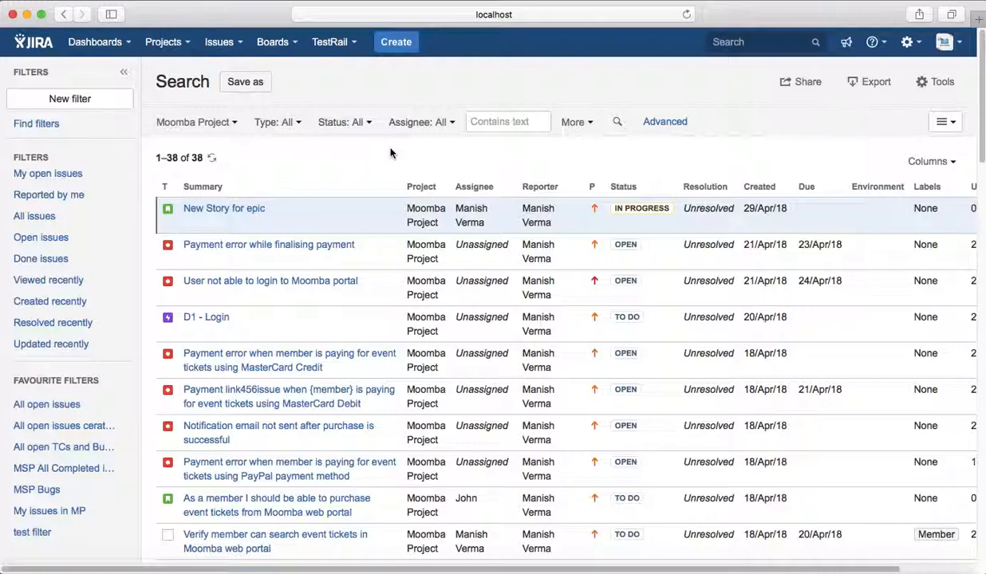
click(343, 121)
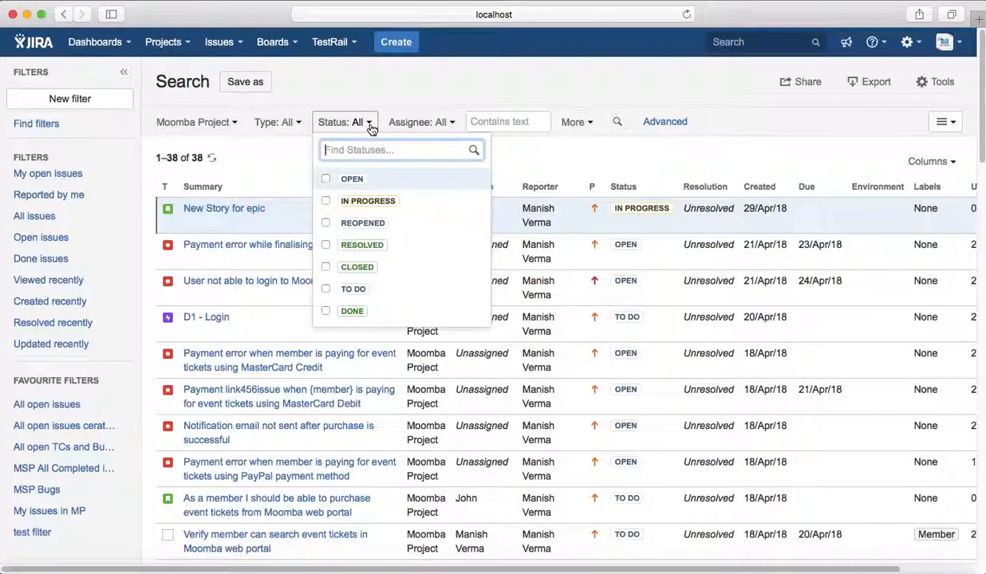
Tick the Open, Reopened, Resolved and Closed statuses in the Status filter.
click(326, 179)
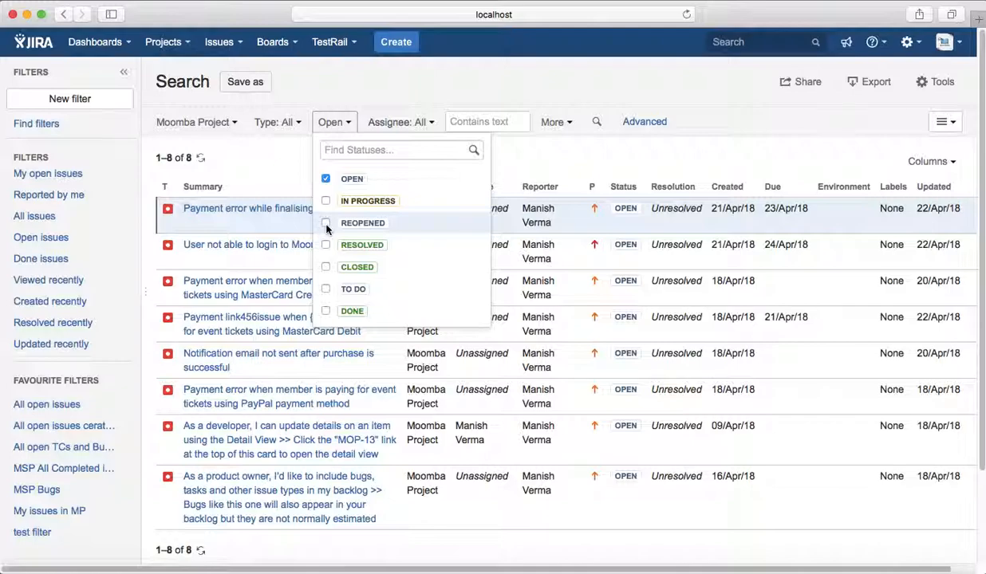
click(325, 223)
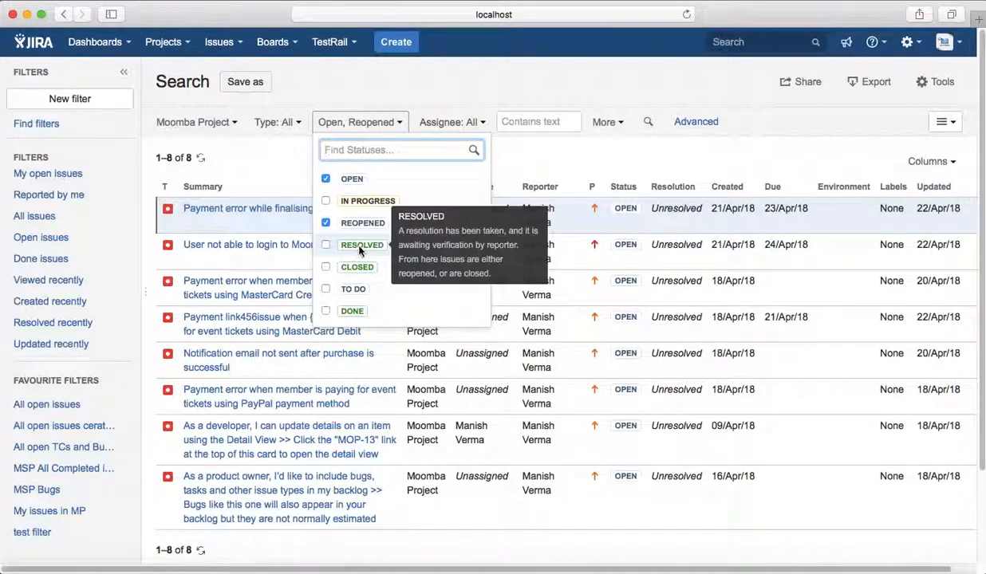
click(325, 245)
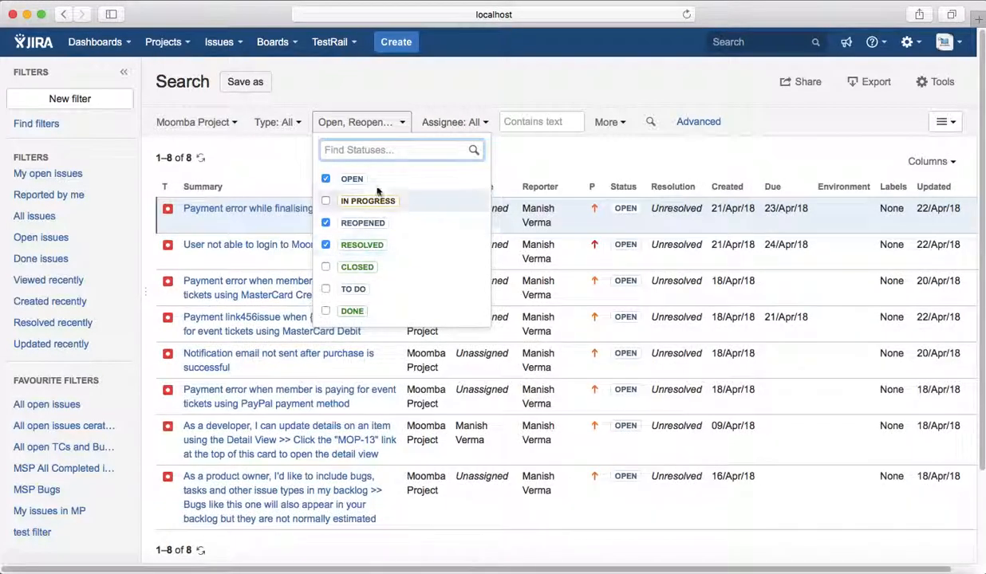
click(325, 267)
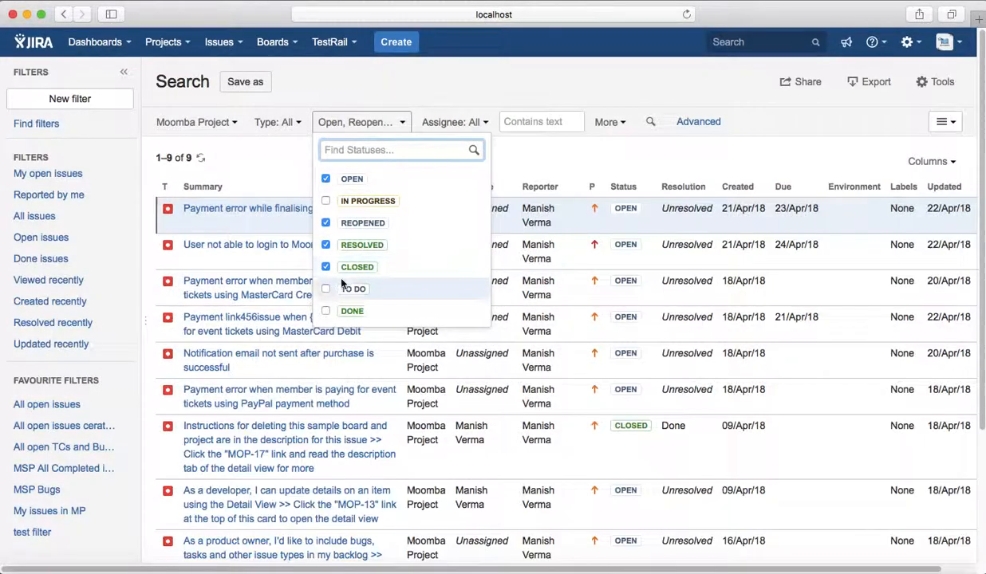